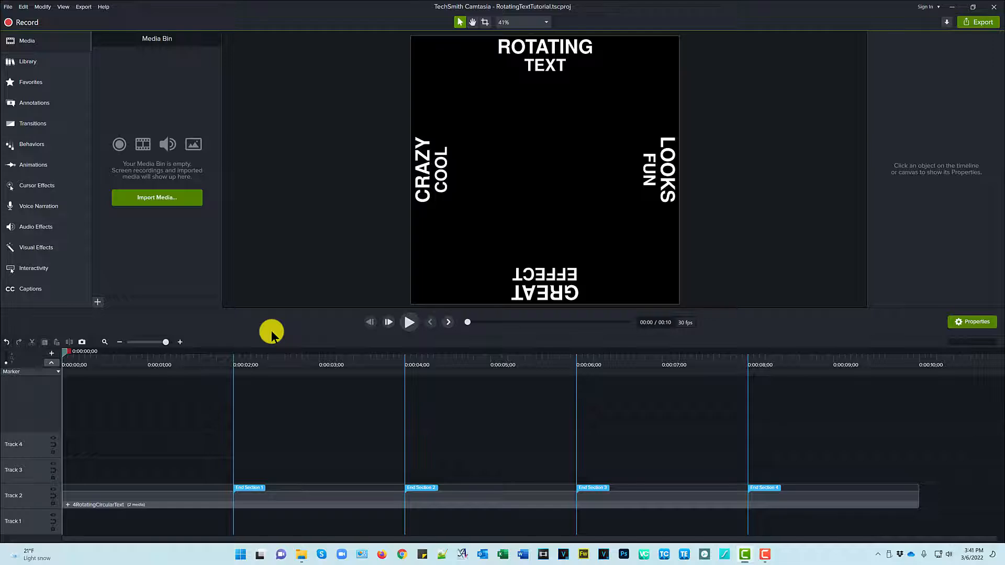
mouse_move(410, 336)
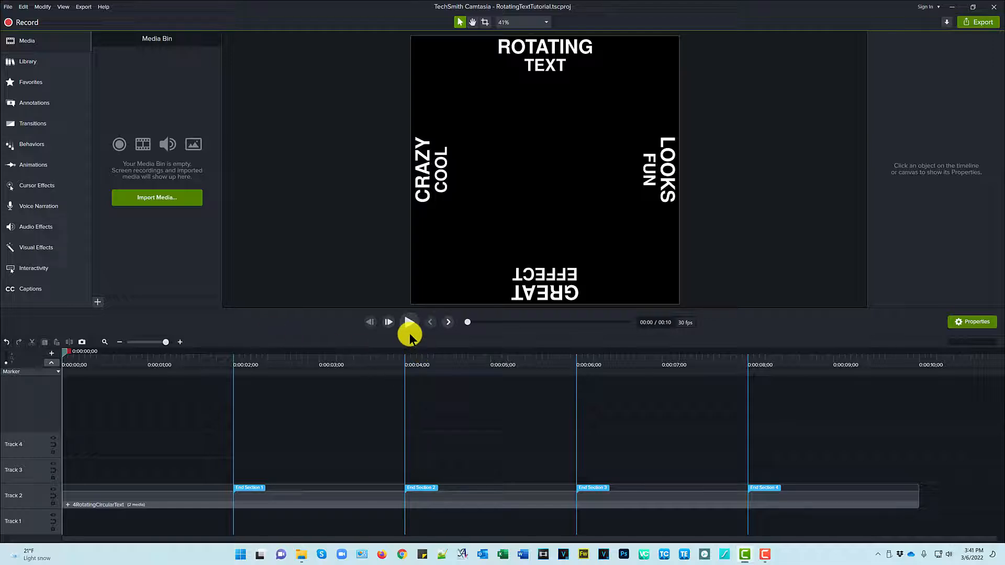
Play the exported AKCamtasiaSocialRotatingTextSquare video through to its closing promo screen
click(409, 321)
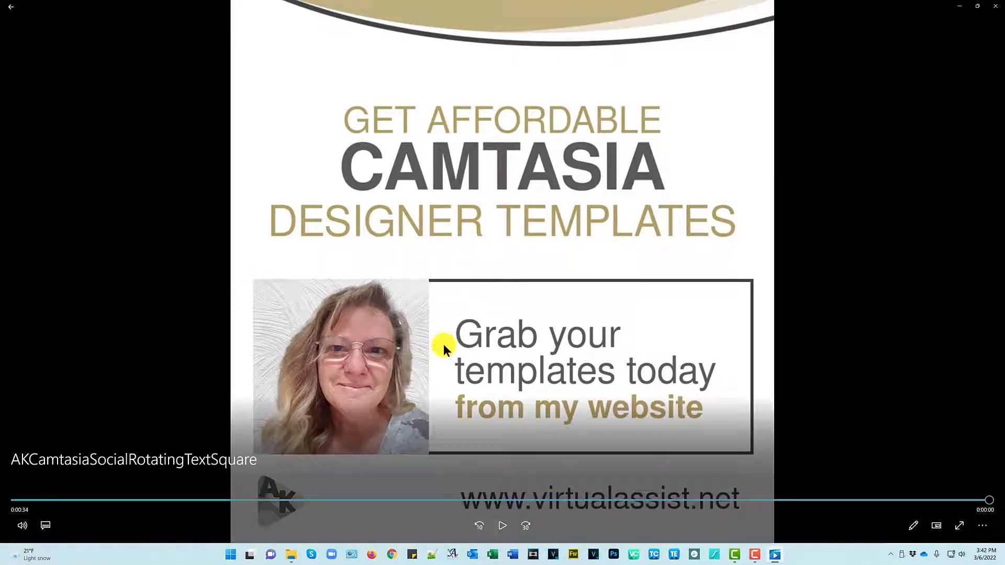
mouse_move(410, 347)
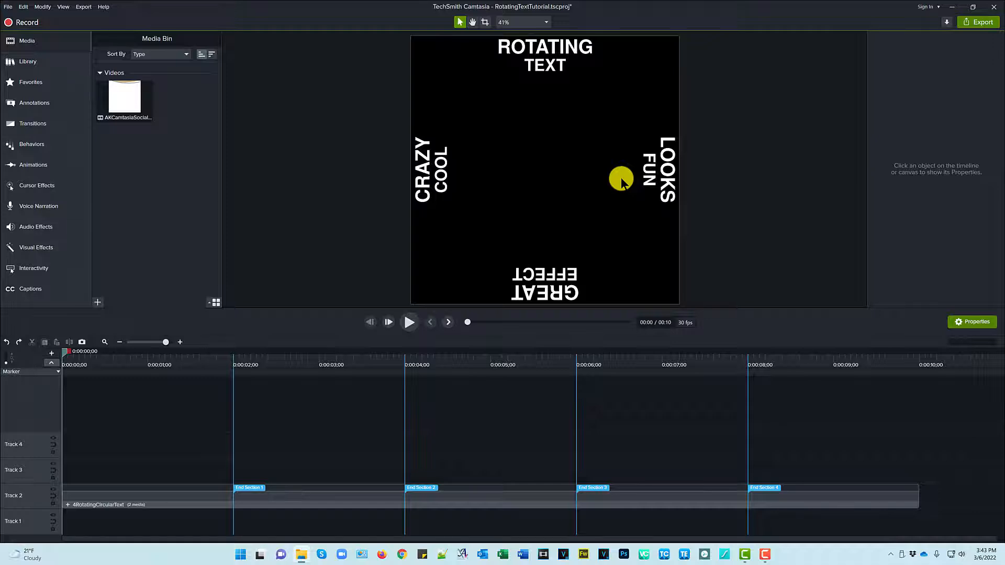
mouse_move(198, 476)
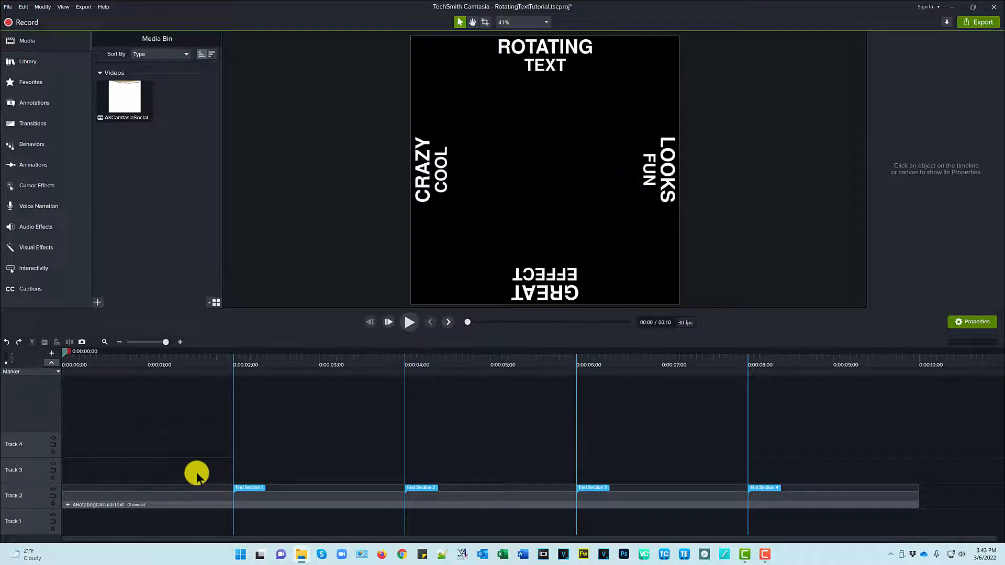
mouse_move(69, 509)
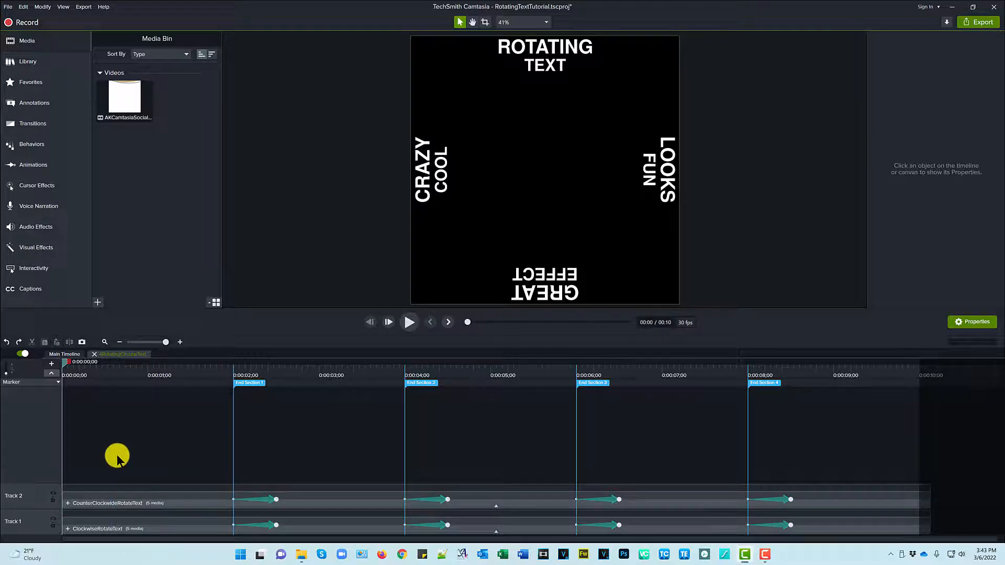
mouse_move(122, 538)
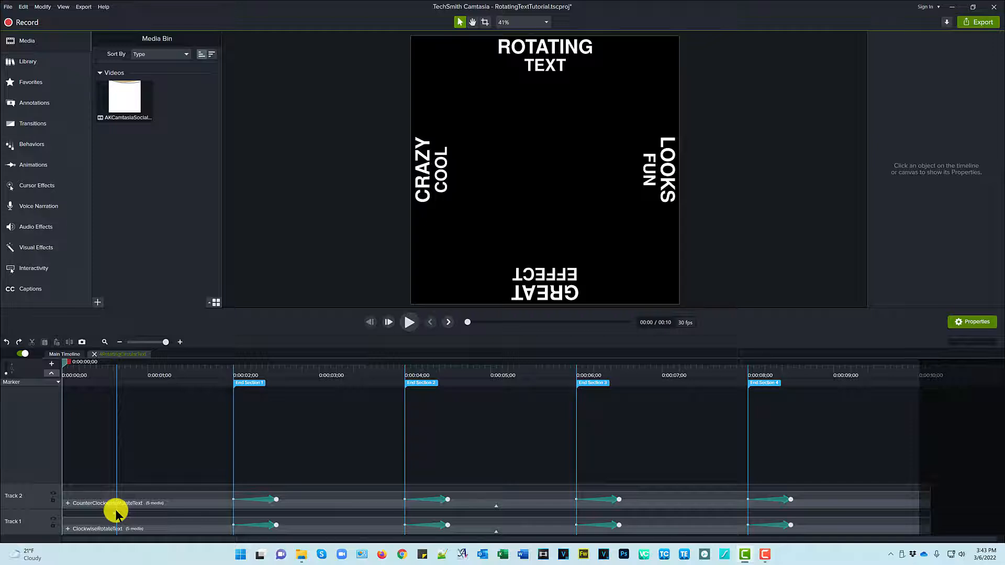
mouse_move(54, 495)
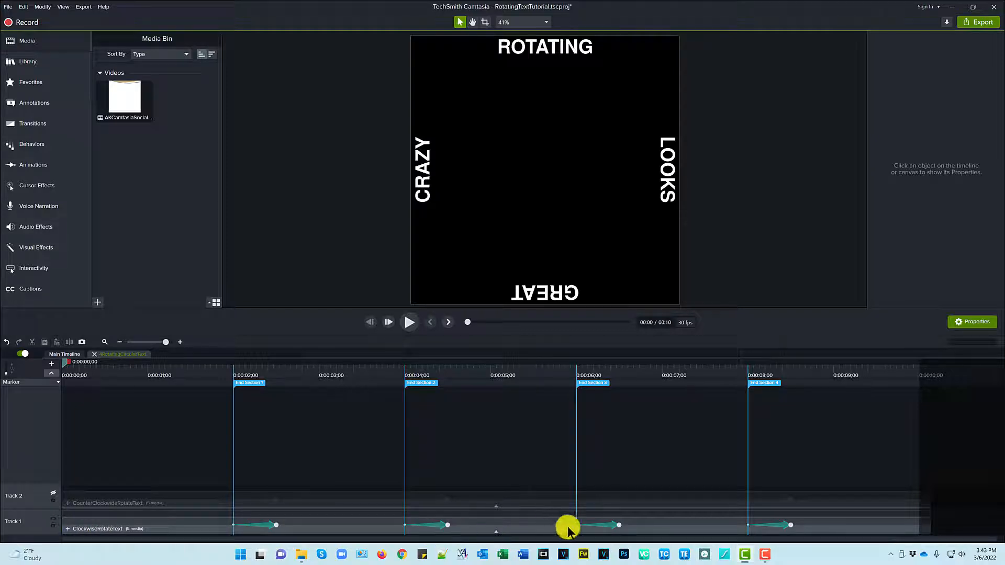
mouse_move(785, 525)
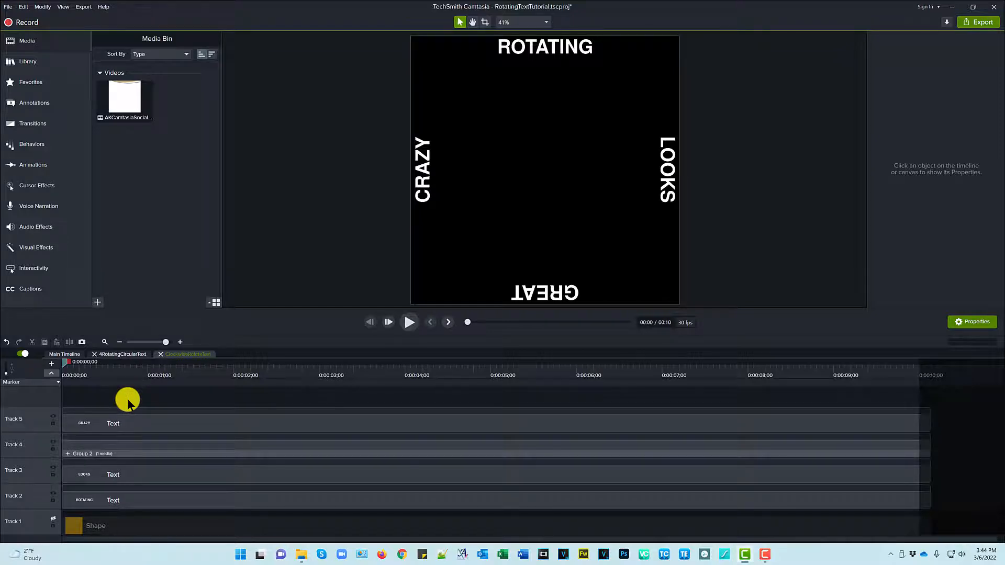
mouse_move(96, 528)
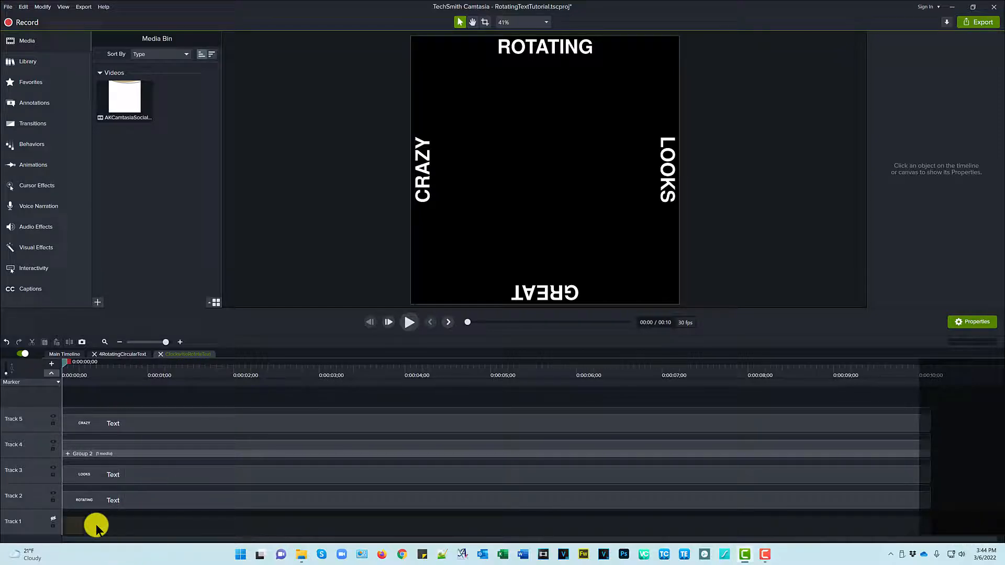
mouse_move(53, 521)
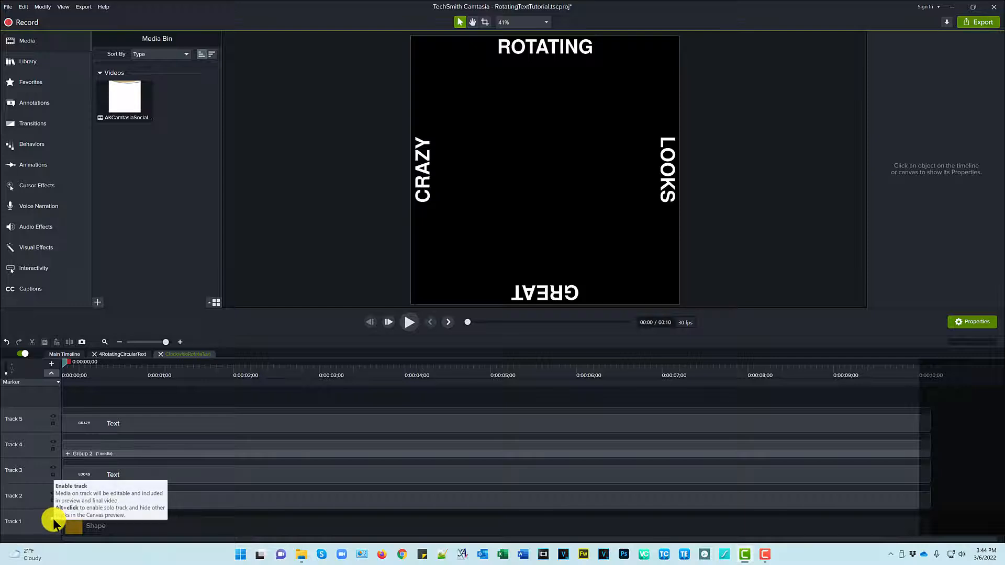
Enable the Shape track in the clockwise ring group, revealing the yellow square behind the words
click(54, 520)
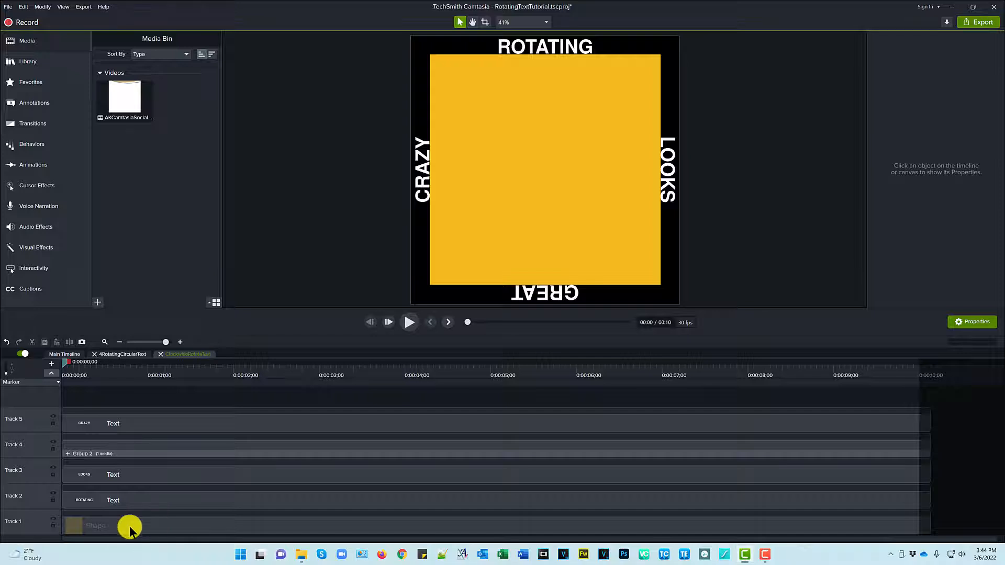
click(122, 500)
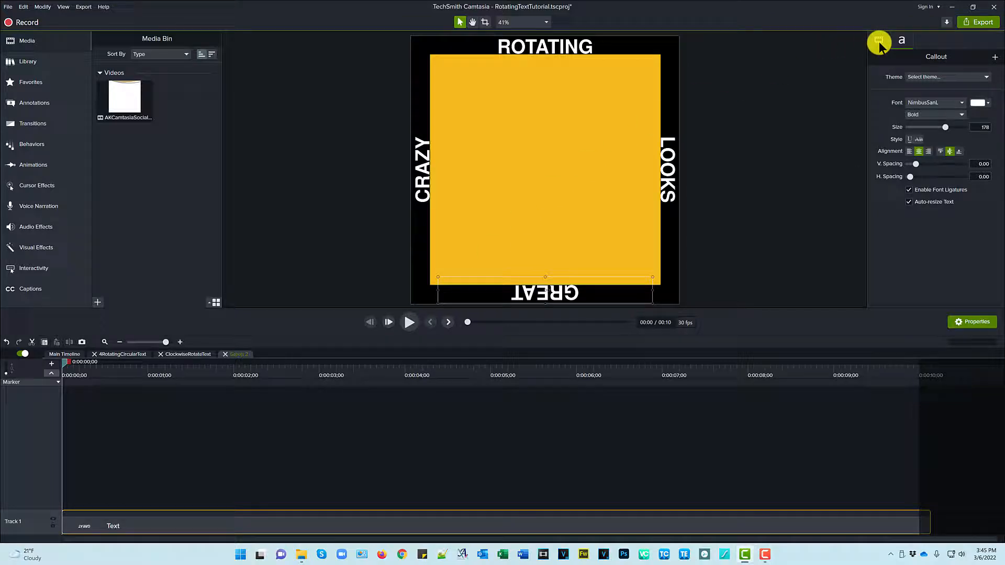
Rotate the GREAT text 180 degrees on the Z axis so it reads along the ring's base
click(877, 41)
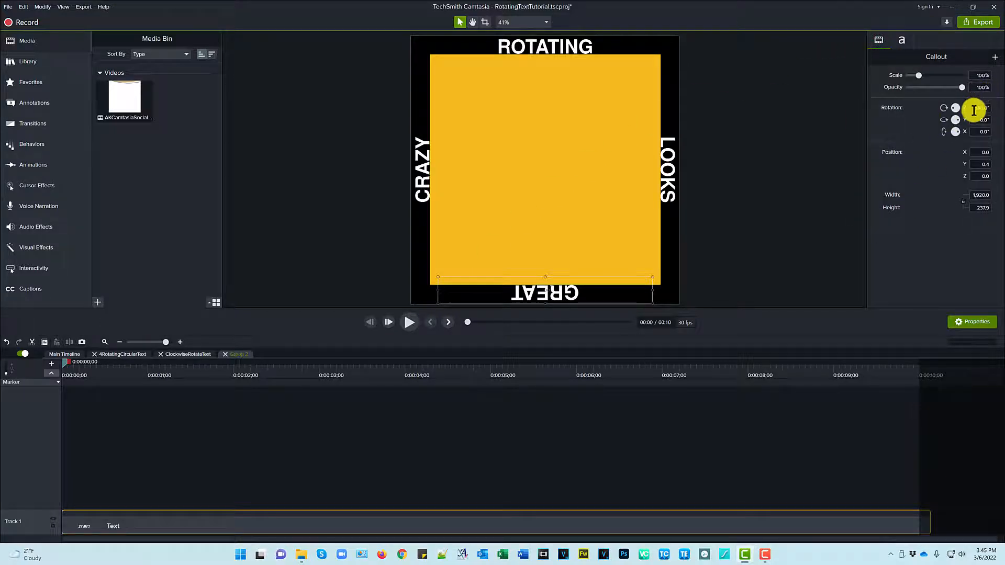
text(180)
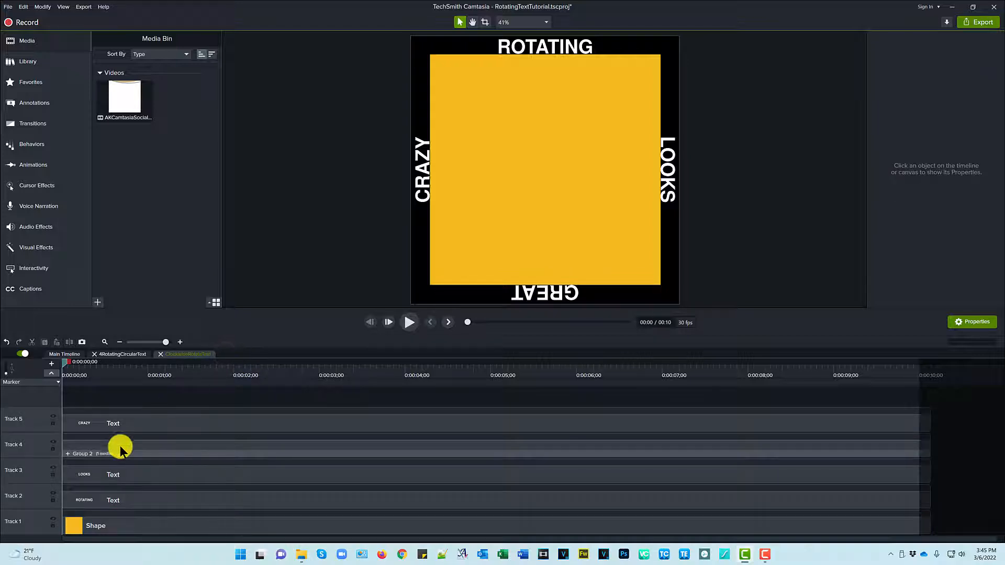
click(112, 453)
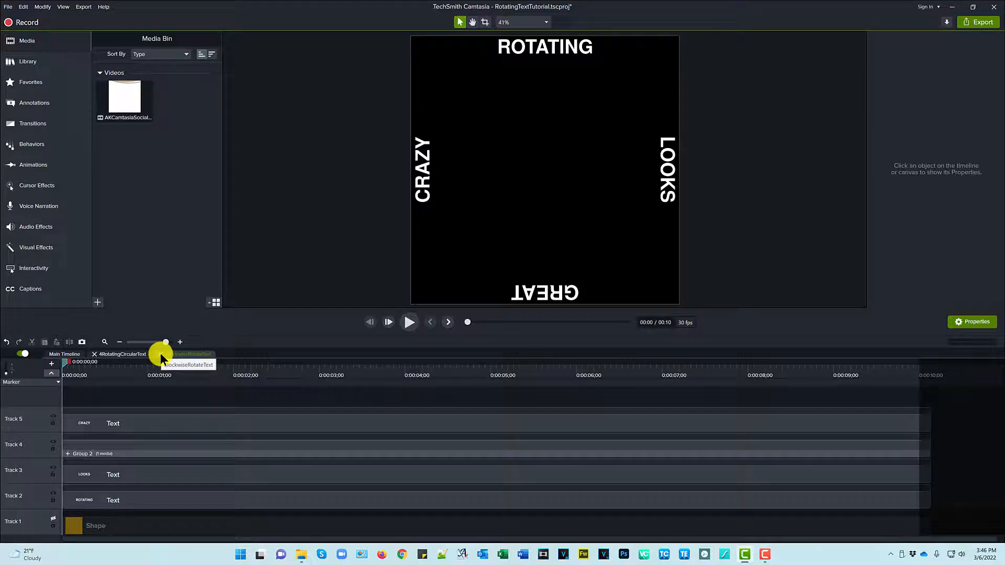
Return to the RotatingCircularText parent group so both word rings show again
click(189, 354)
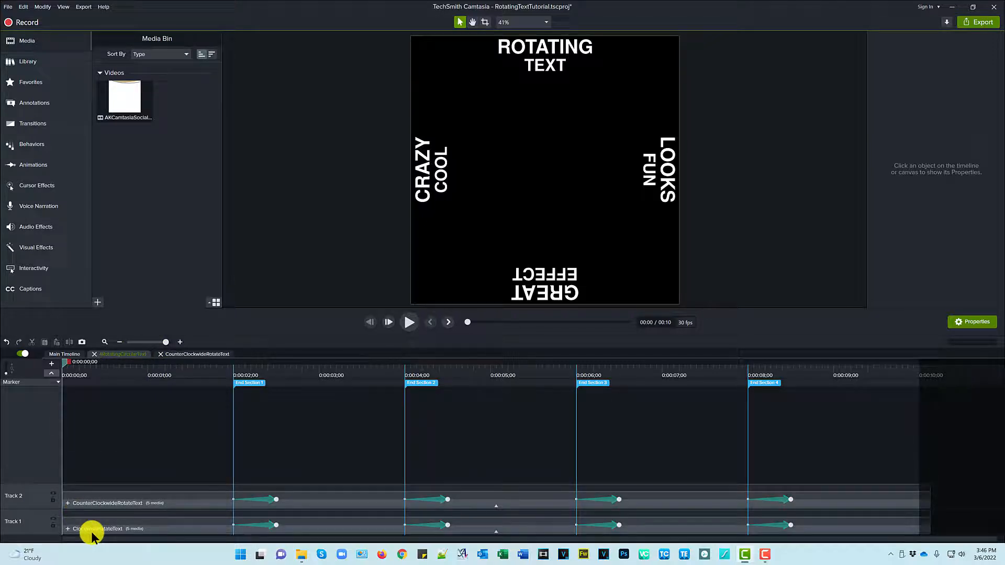
Check the outer ring at 100% scale and inner ring at 85%, both with 100% motion blur
click(93, 525)
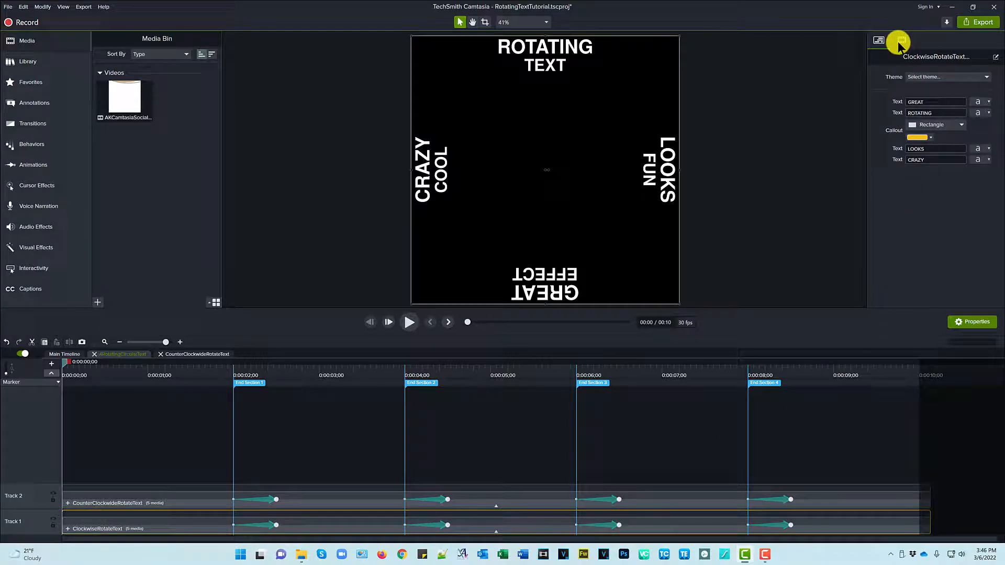
click(901, 41)
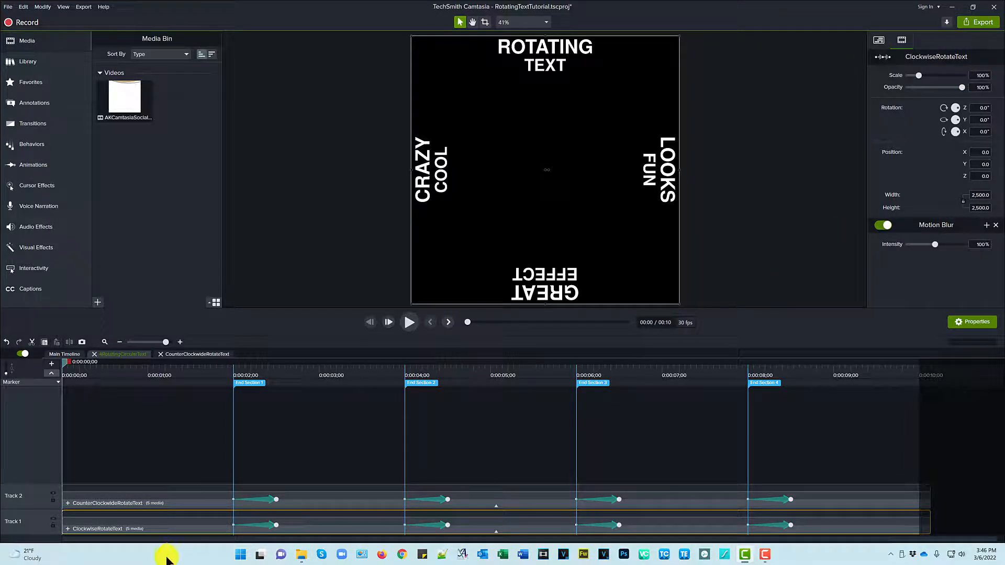
mouse_move(147, 524)
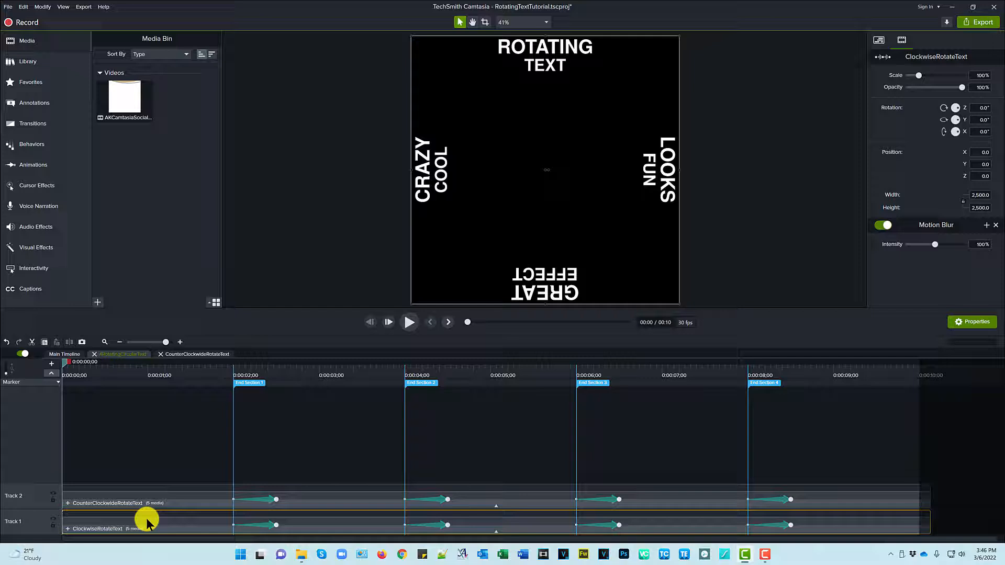
click(135, 499)
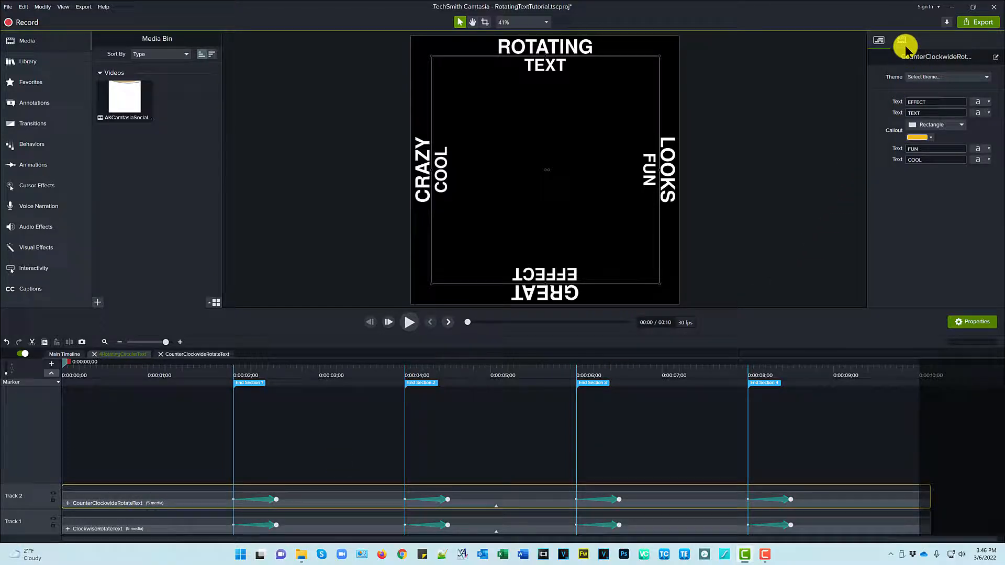
click(901, 40)
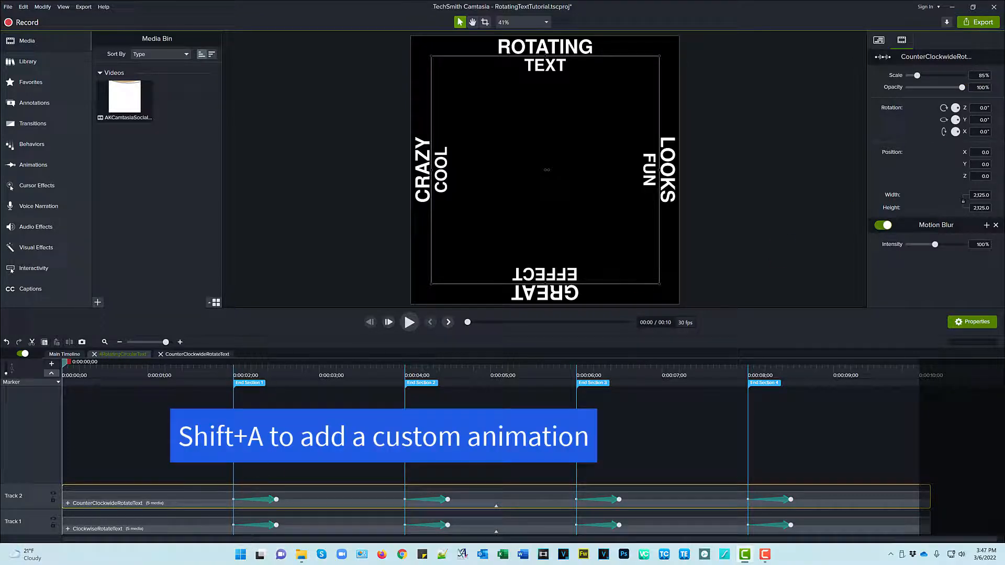
click(264, 525)
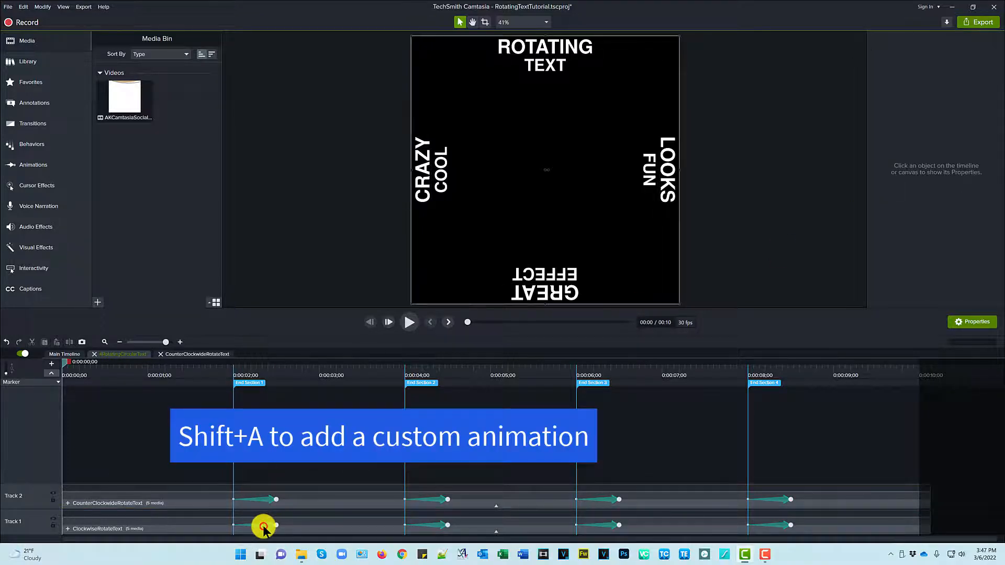
click(263, 525)
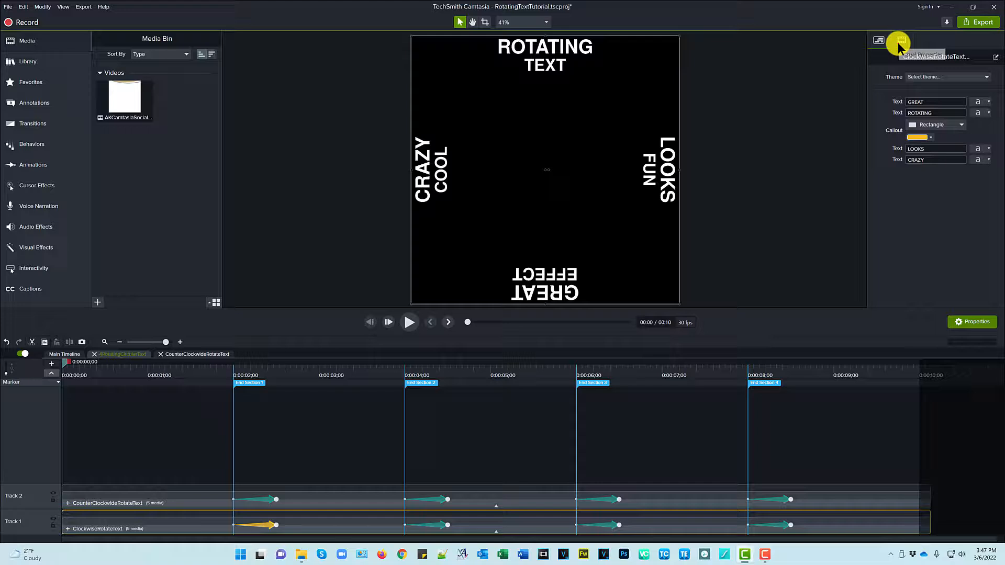
click(901, 40)
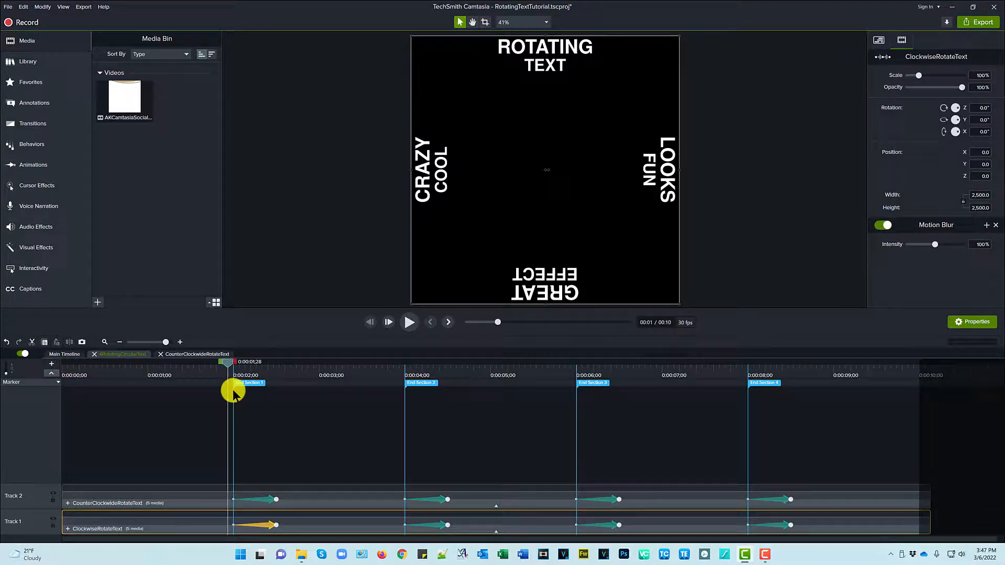
drag(236, 392, 256, 393)
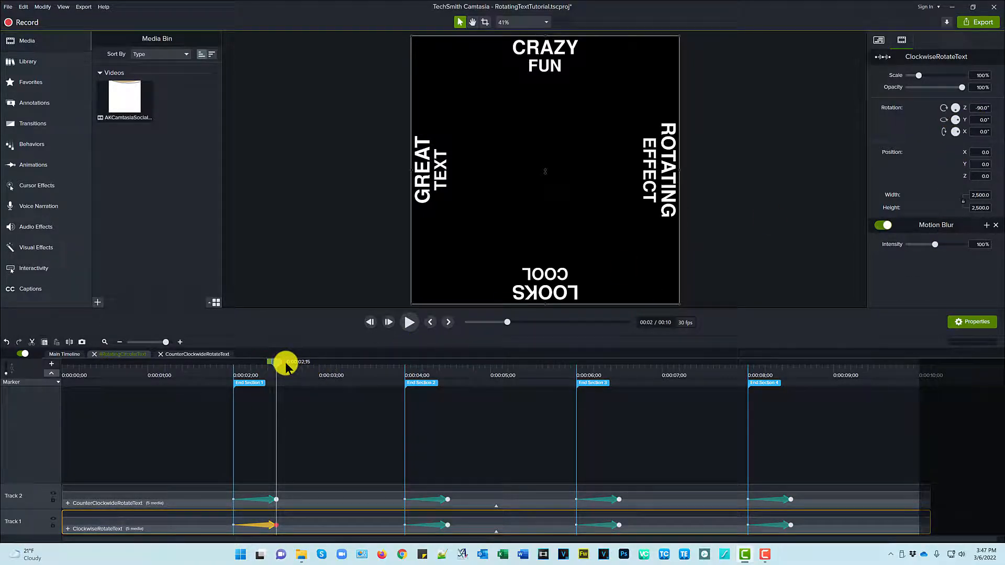
drag(284, 362, 401, 362)
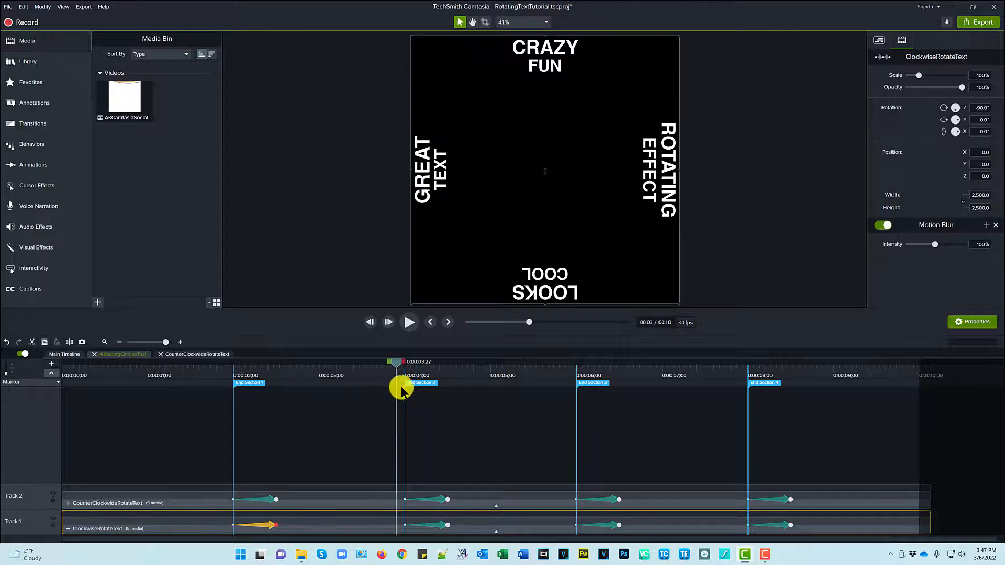
drag(402, 388, 447, 398)
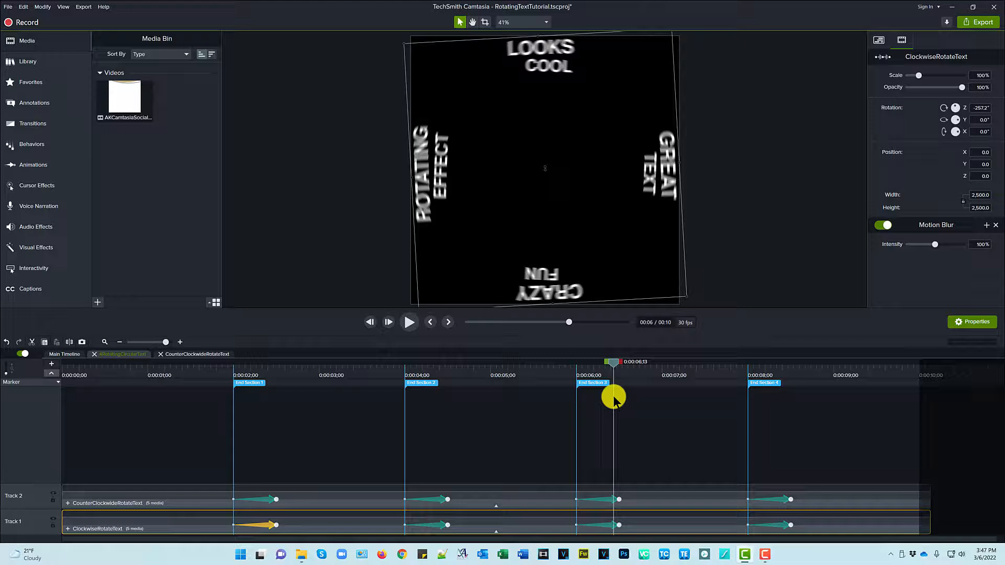
drag(612, 398, 620, 401)
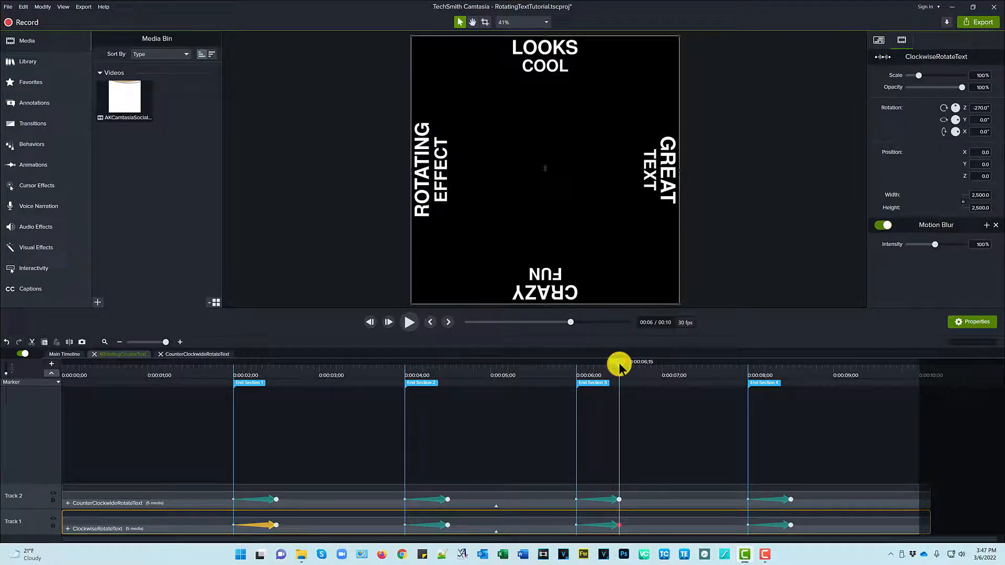
drag(619, 362, 776, 362)
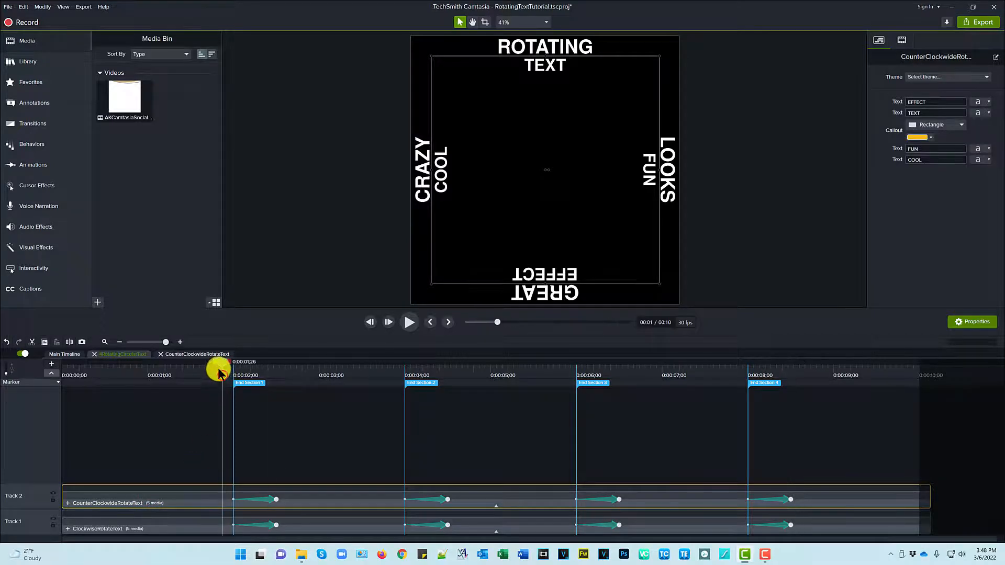
drag(217, 370, 256, 369)
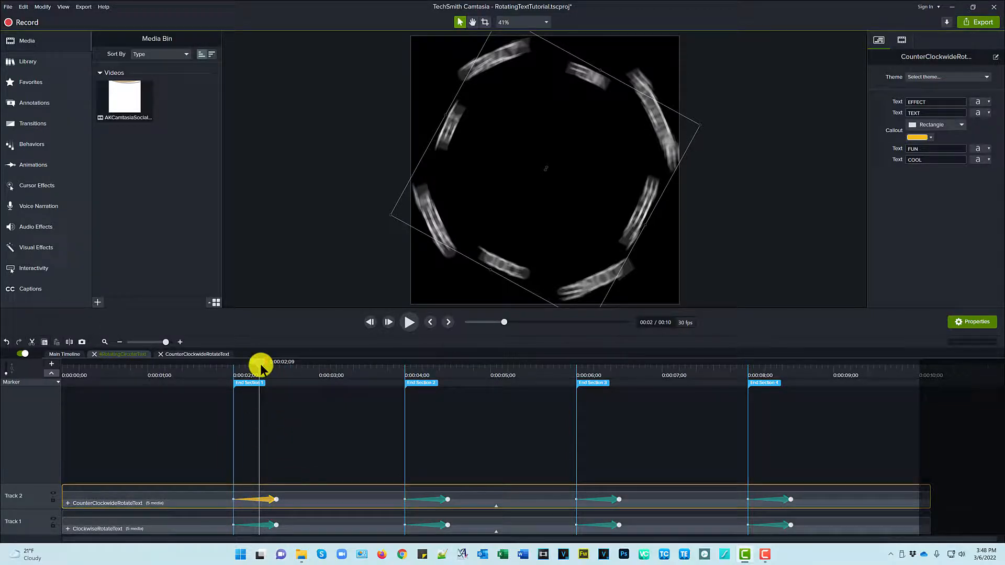
drag(260, 366, 277, 365)
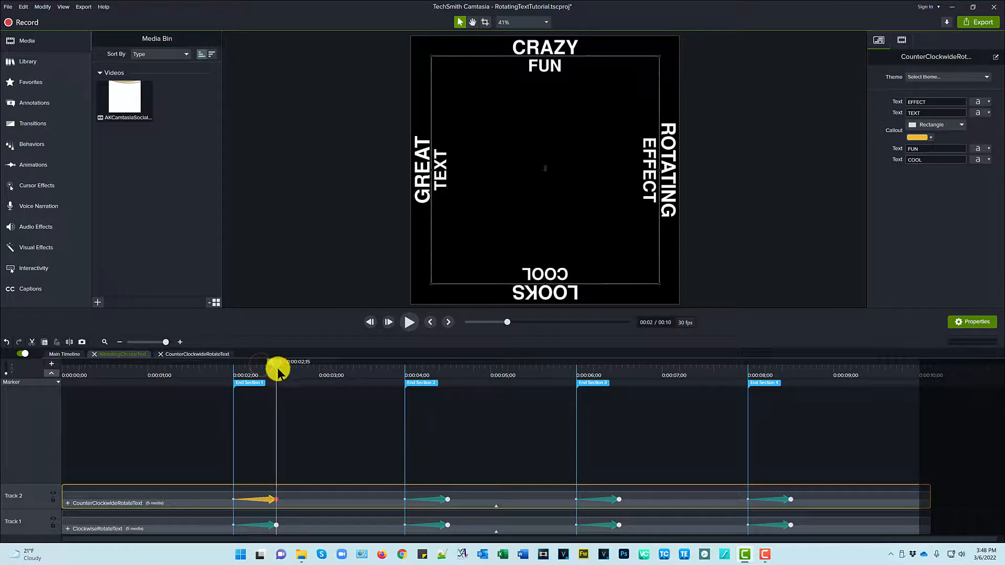
click(898, 40)
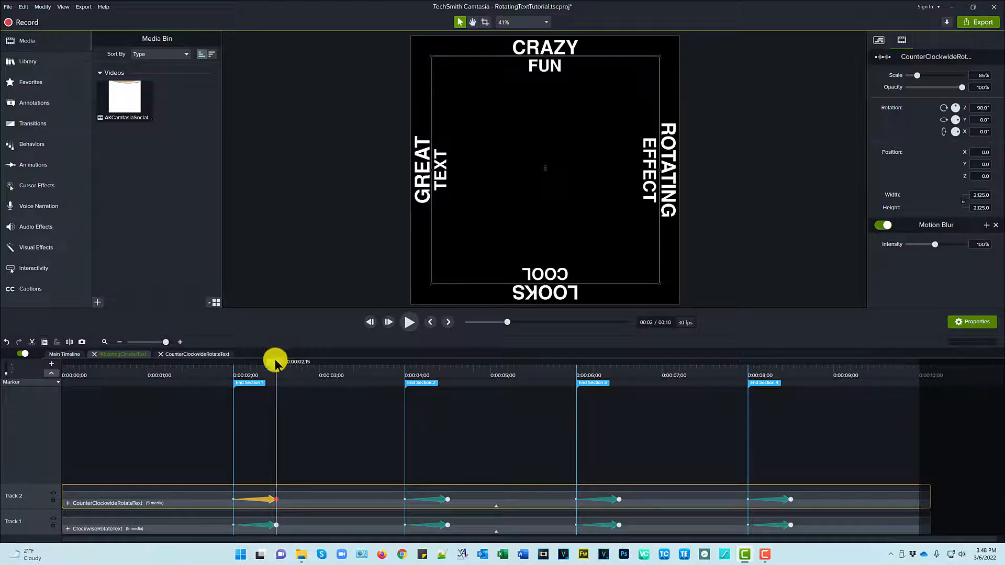
drag(275, 361, 410, 361)
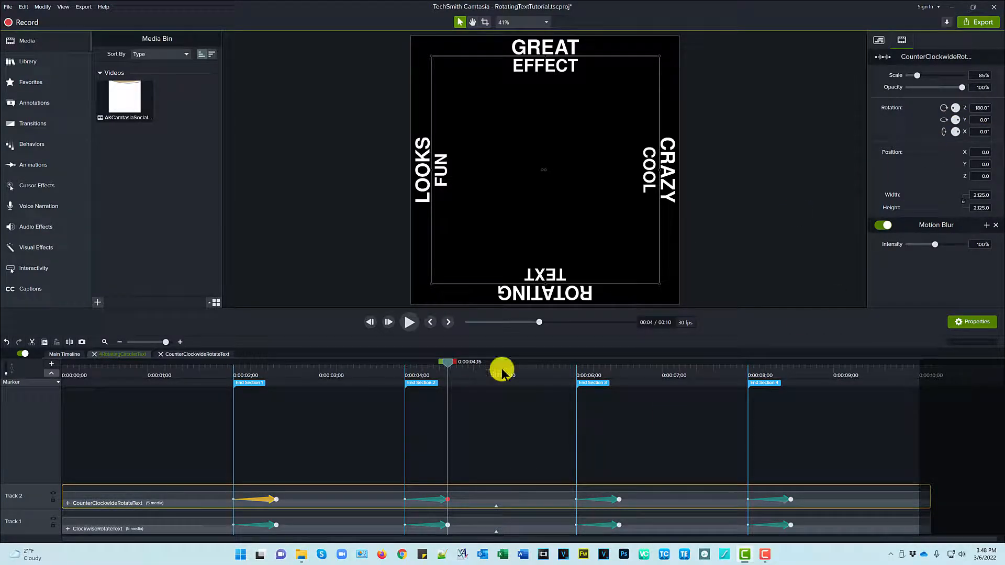
drag(503, 370, 449, 362)
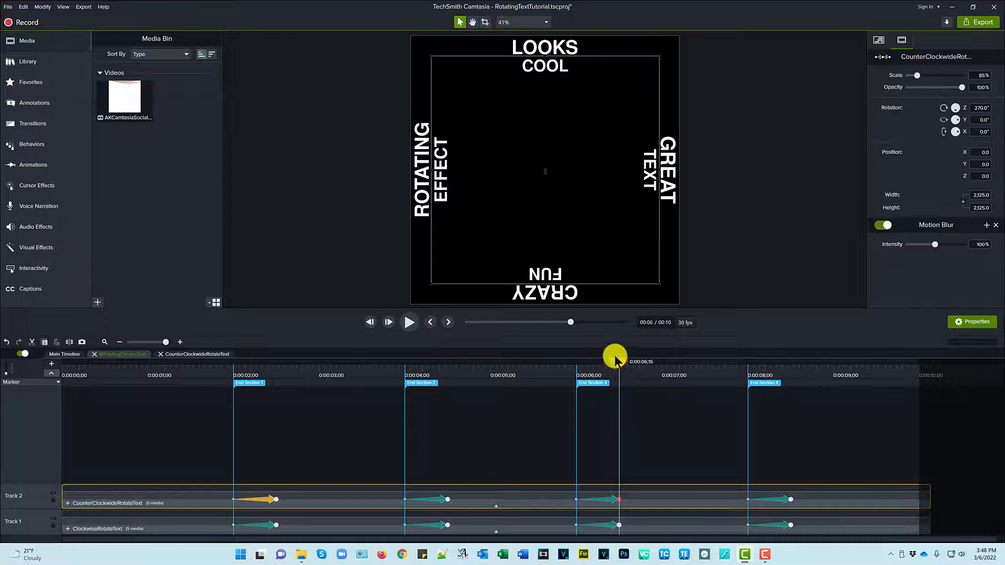
drag(615, 357, 790, 378)
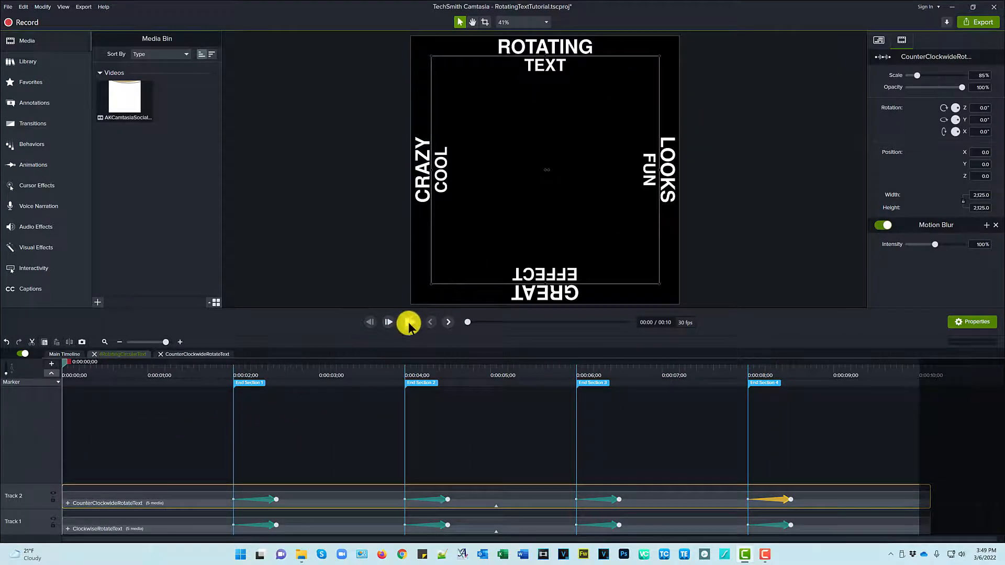
click(387, 322)
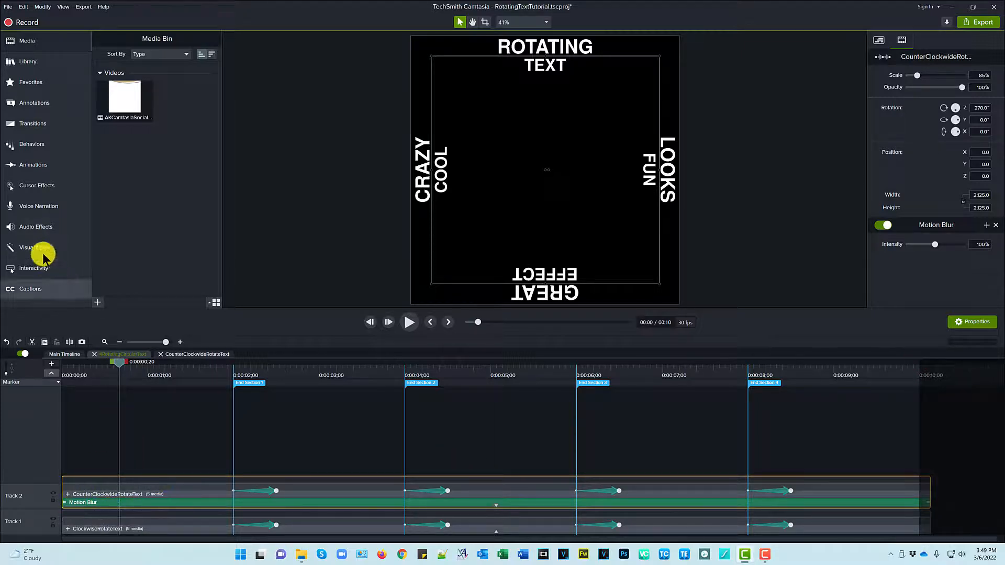
Show the Visual Effects library and scroll to Motion Blur
click(36, 247)
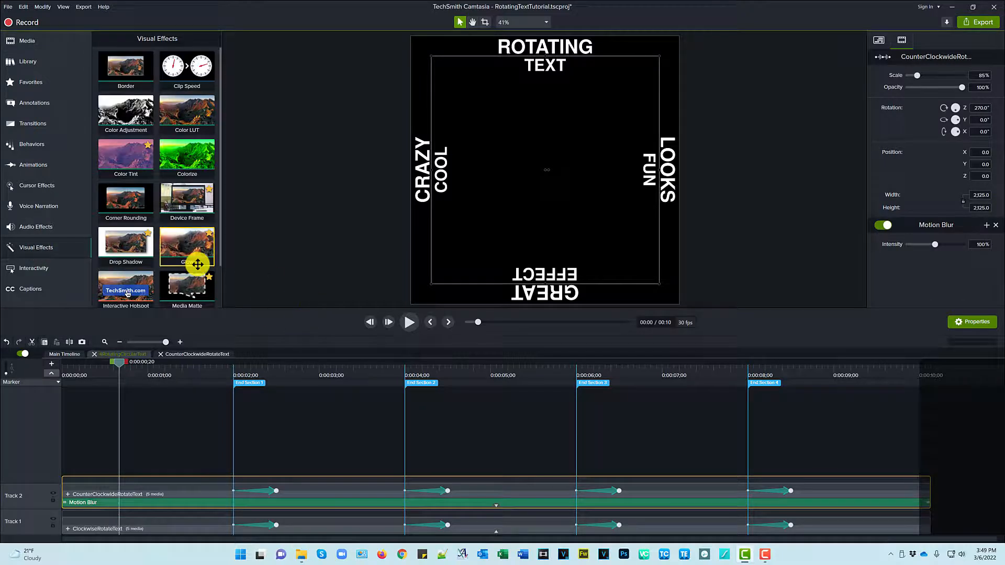
scroll(down, 3)
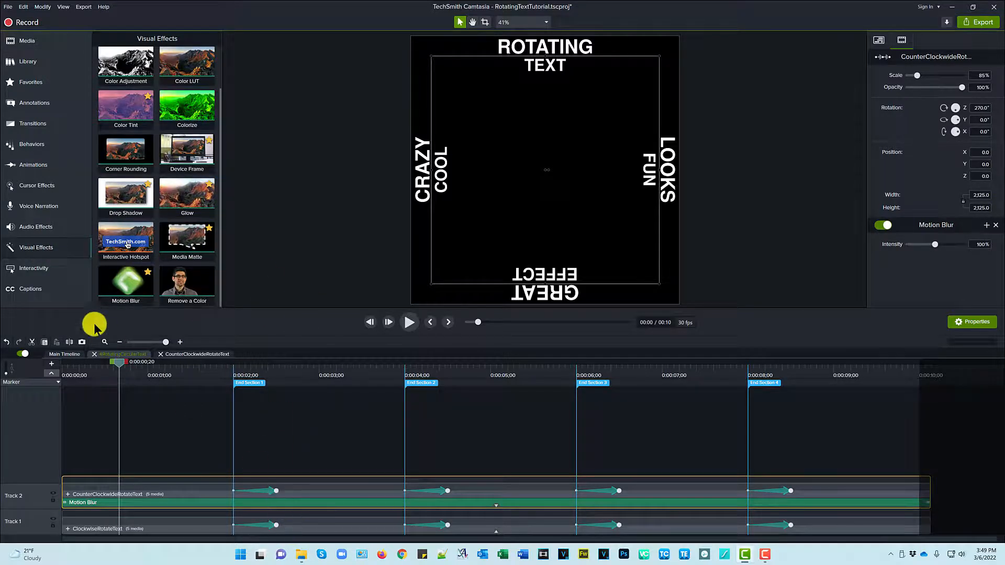
mouse_move(124, 283)
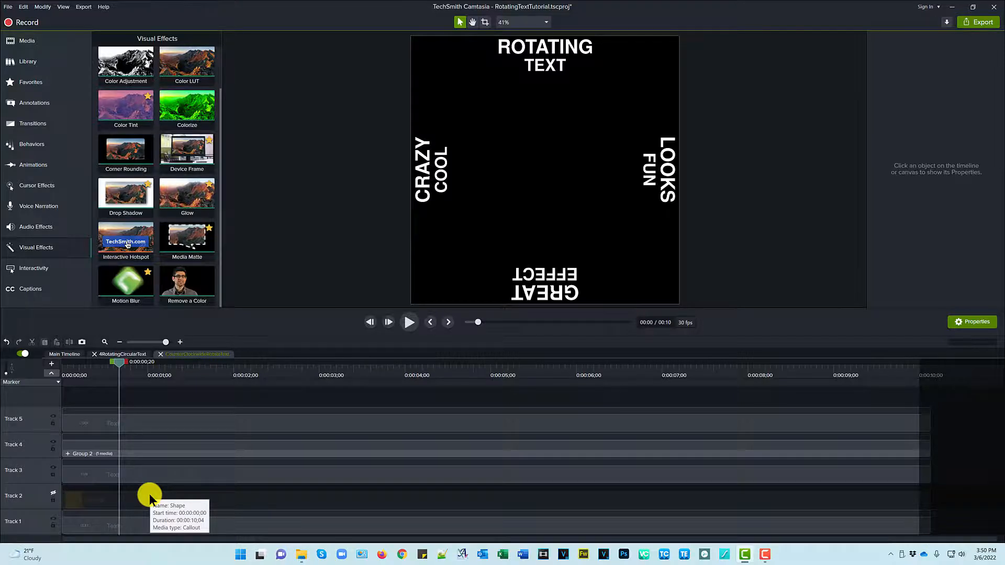
Select the bottom GREAT / EFFECT word group in the counter-clockwise ring
click(147, 444)
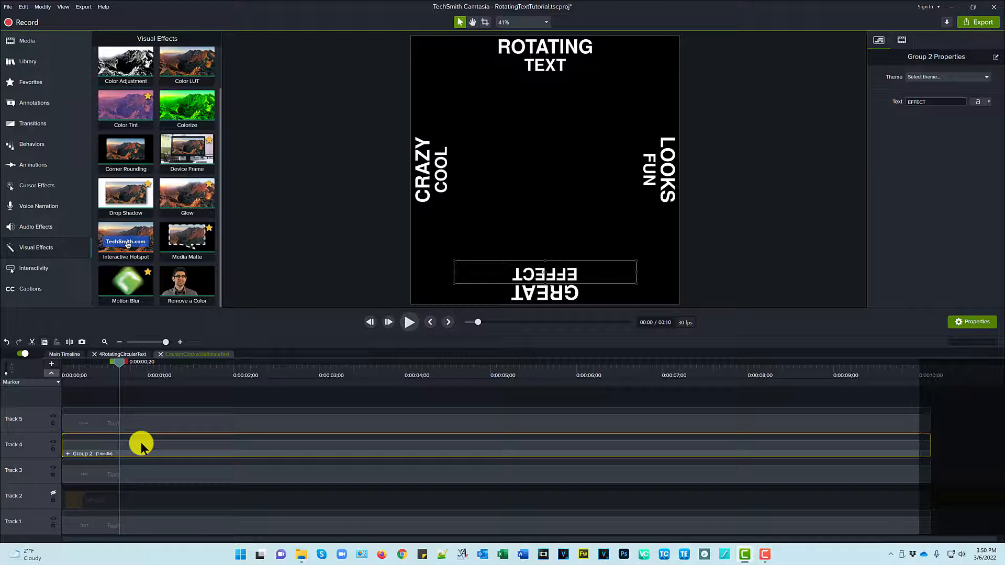
mouse_move(139, 433)
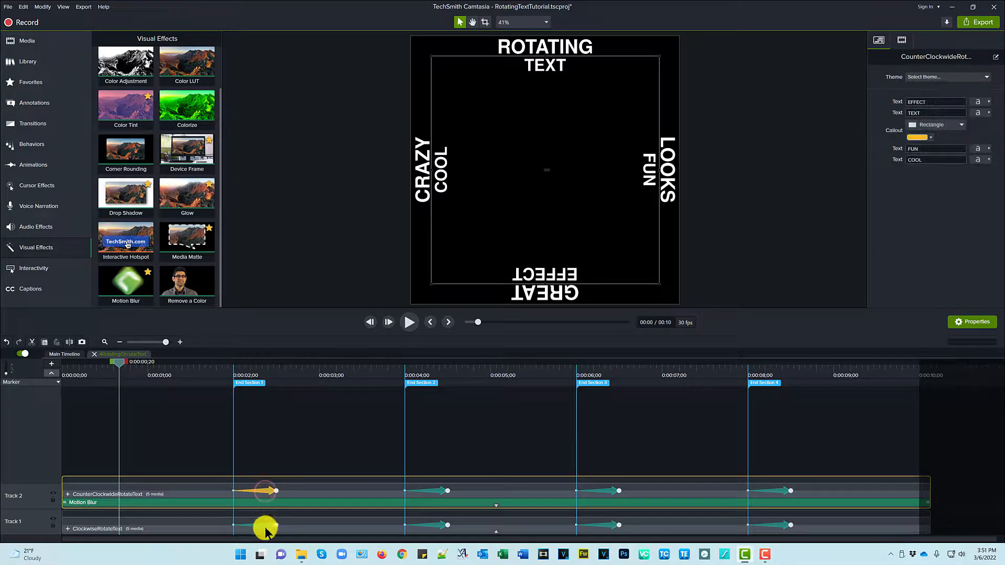
click(262, 525)
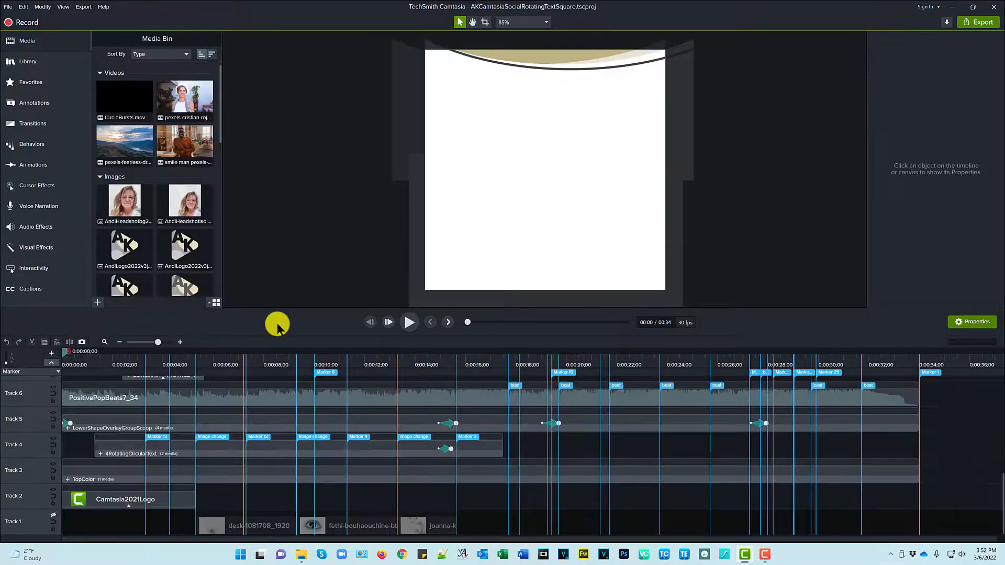
mouse_move(272, 498)
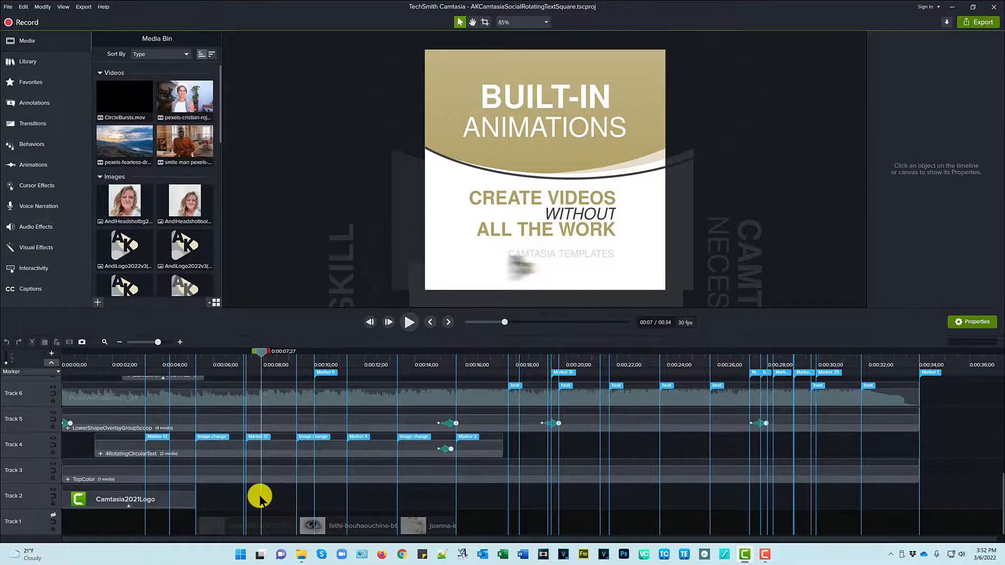
mouse_move(189, 447)
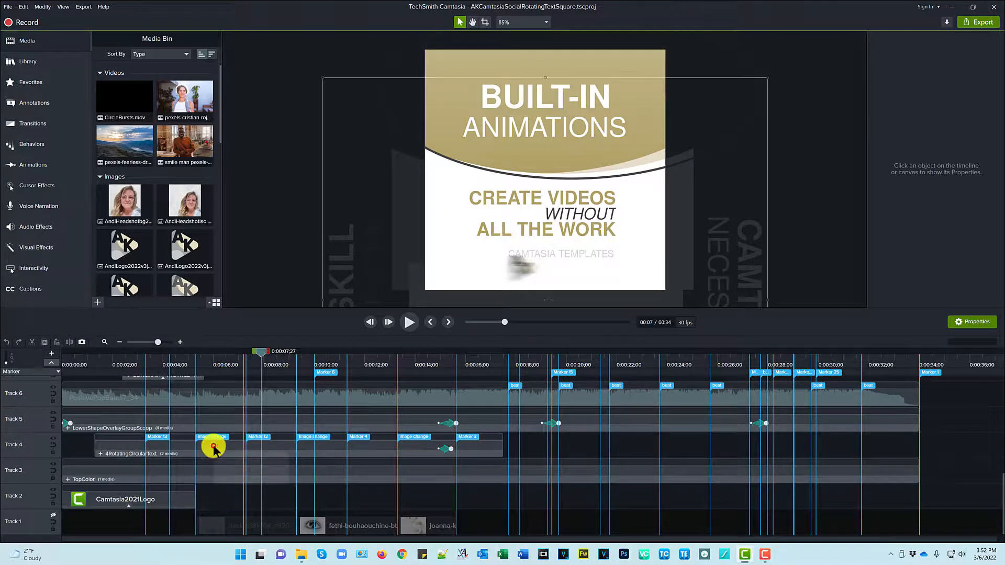
click(215, 446)
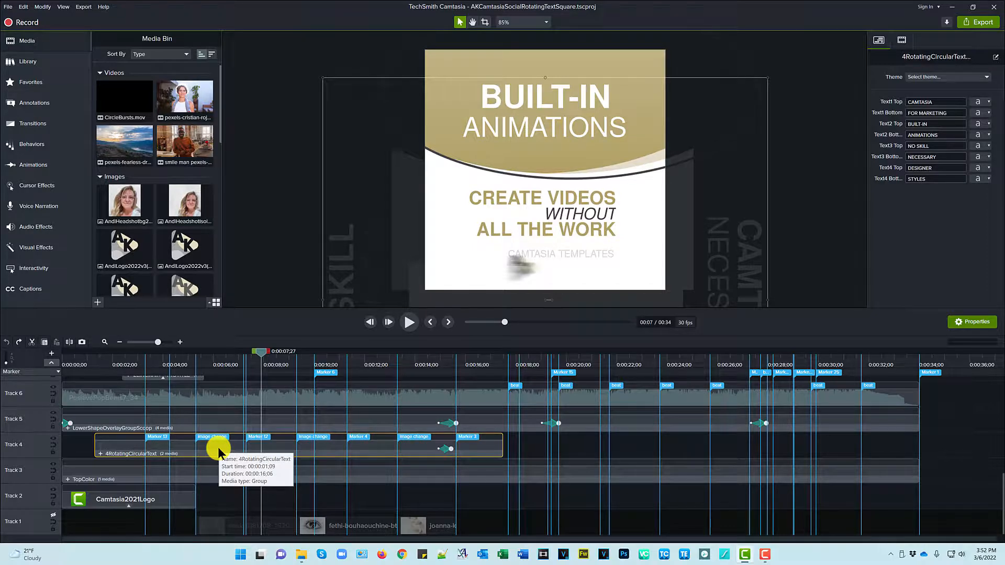
mouse_move(555, 492)
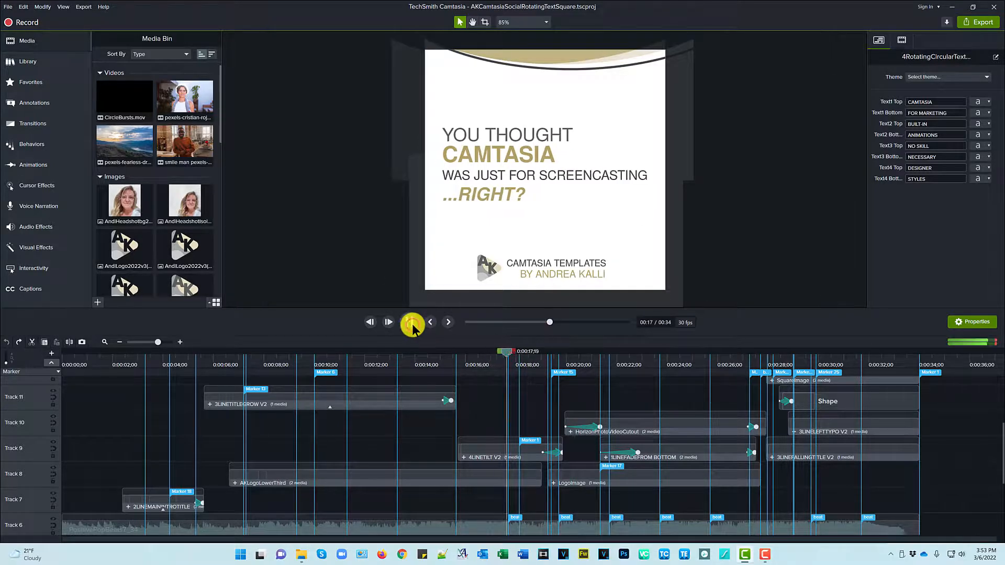
click(412, 322)
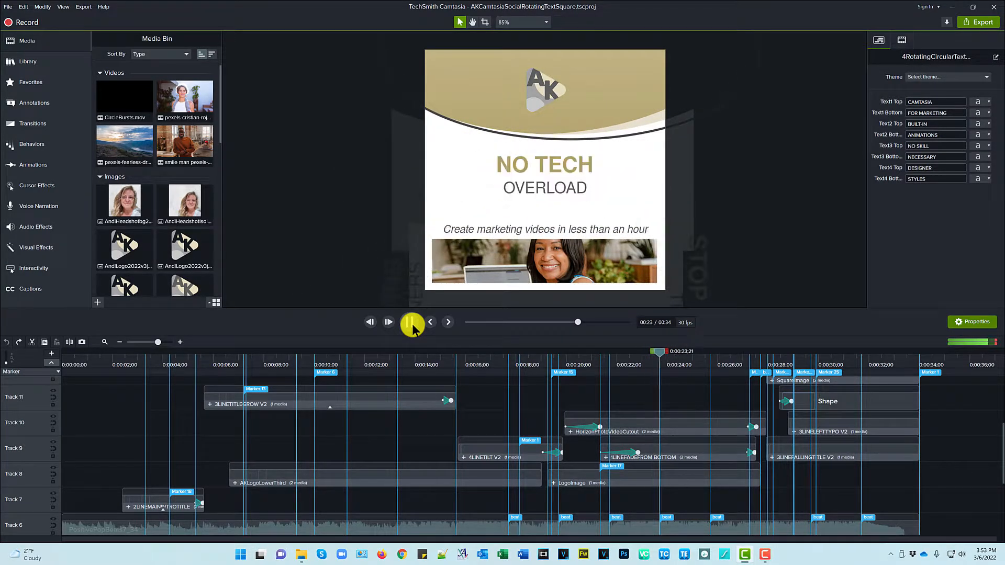
click(409, 322)
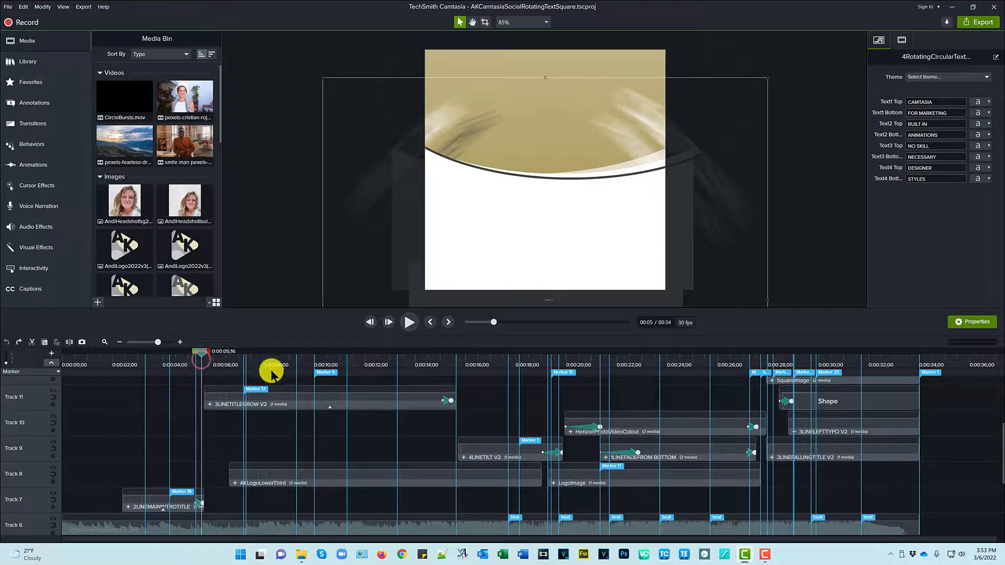
mouse_move(627, 362)
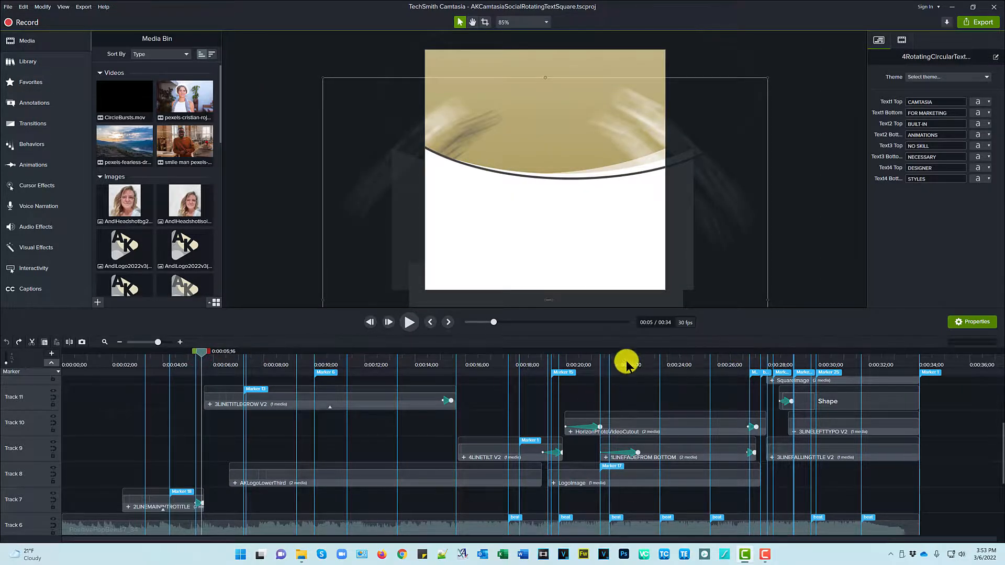